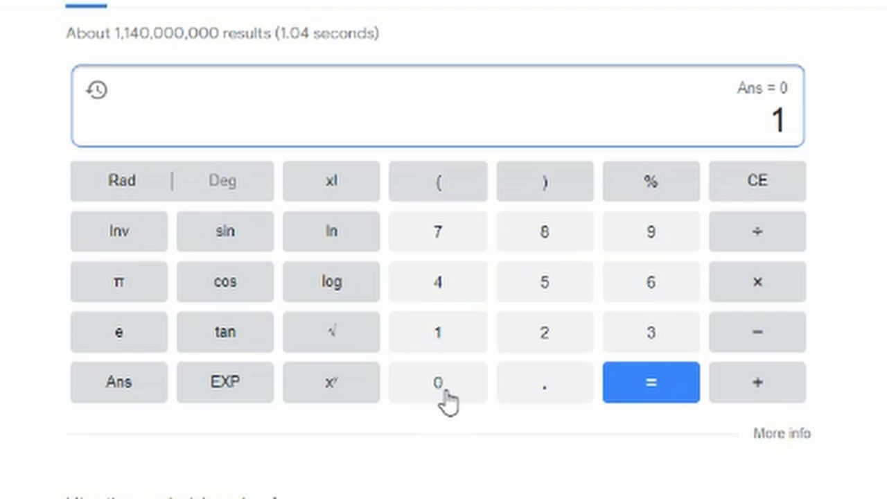
Enter 100000 tokens and evaluate the division.
click(437, 381)
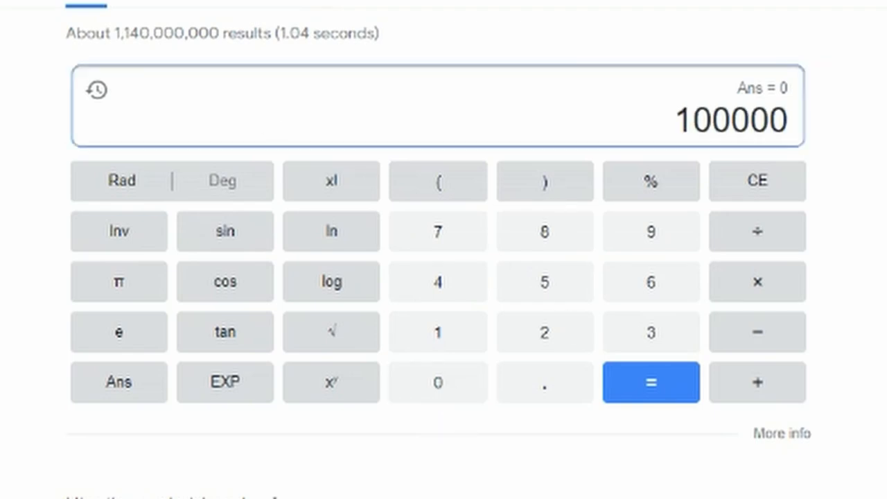
mouse_move(786, 243)
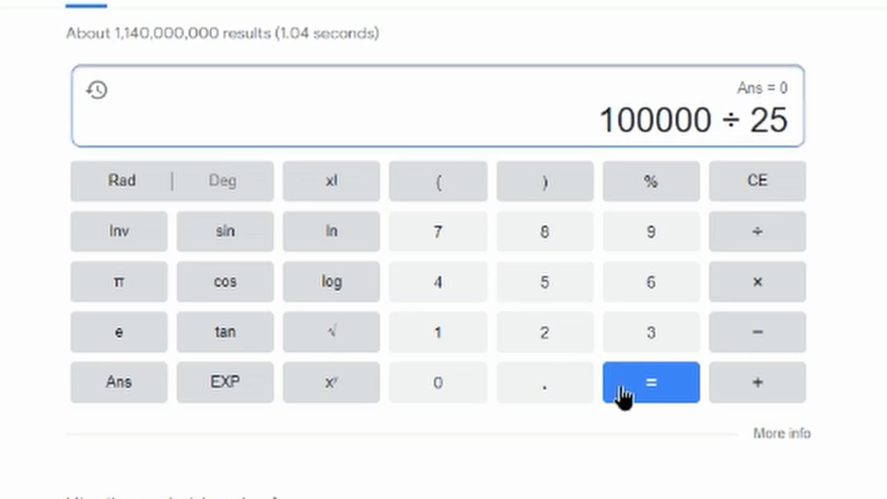
click(650, 382)
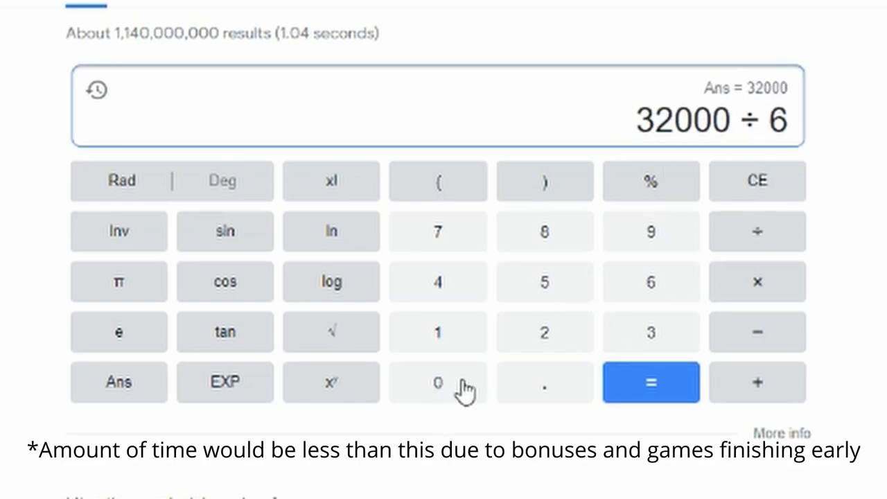
Divide 32000 by 60 to get 533.333333333.
click(649, 381)
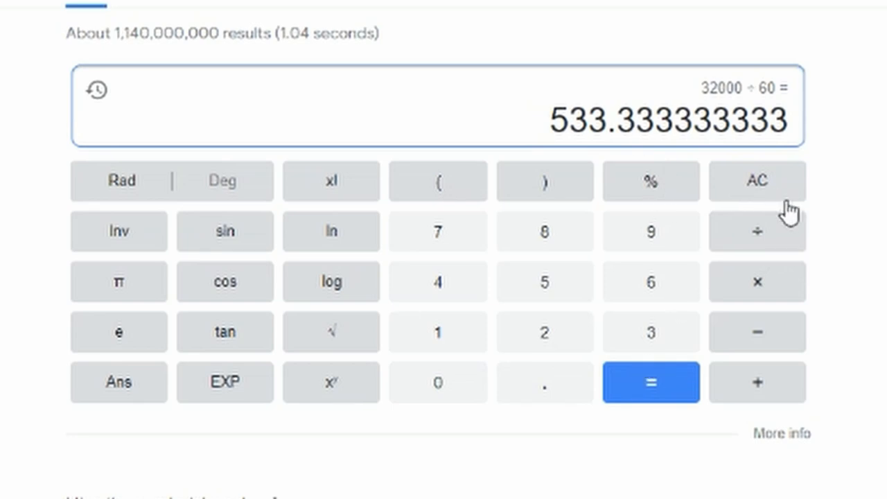
Divide the 533.333333333 result by 24, giving 22.22 days.
click(756, 231)
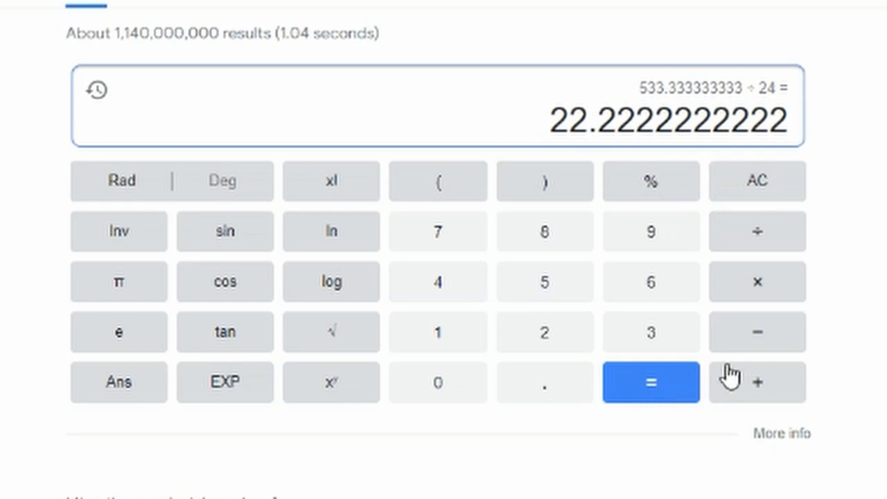
mouse_move(745, 277)
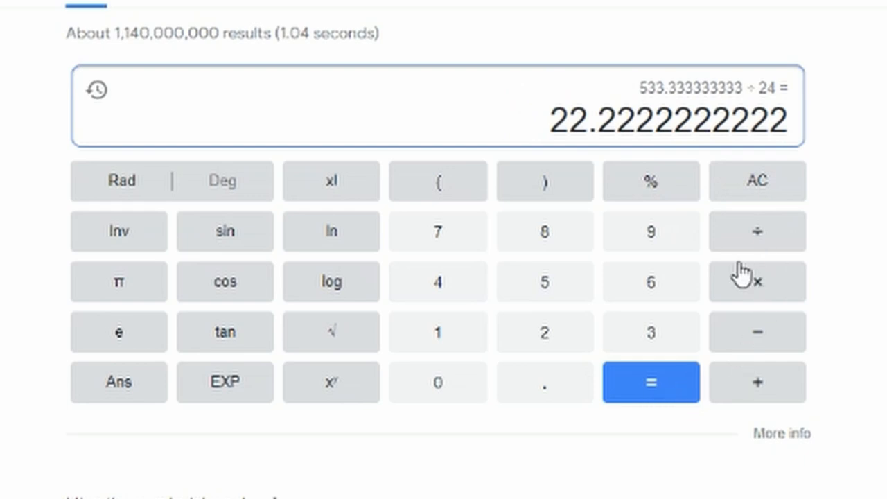